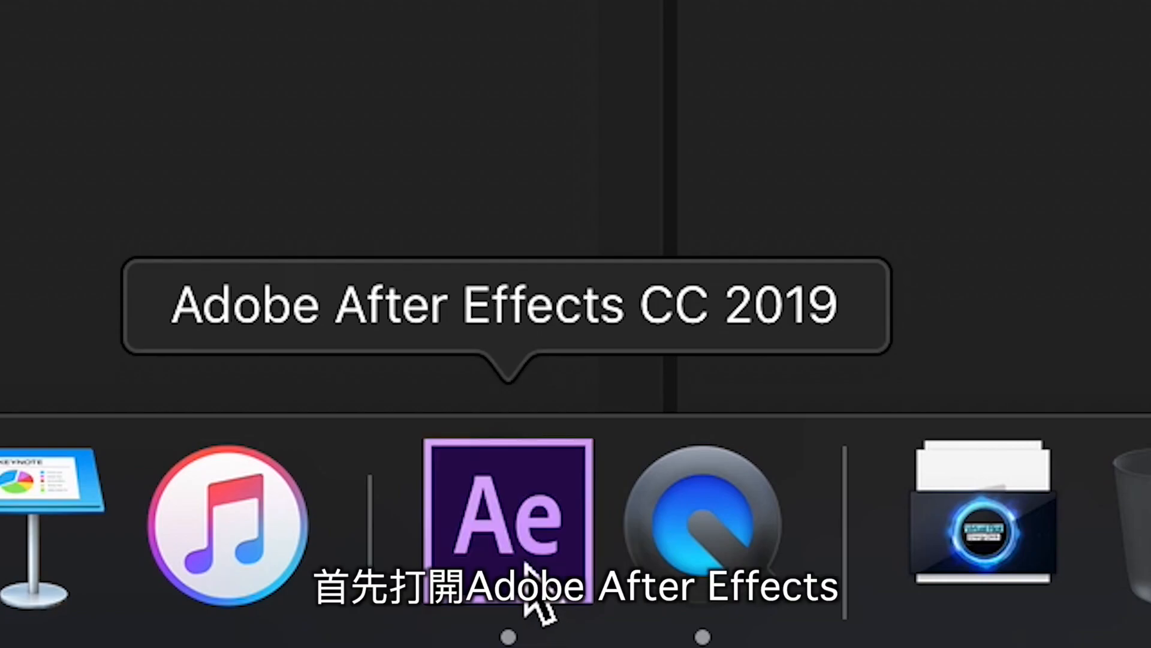
- Launch After Effects and start a new 1920×1080, 60 fps, two-second composition
left_click(507, 514)
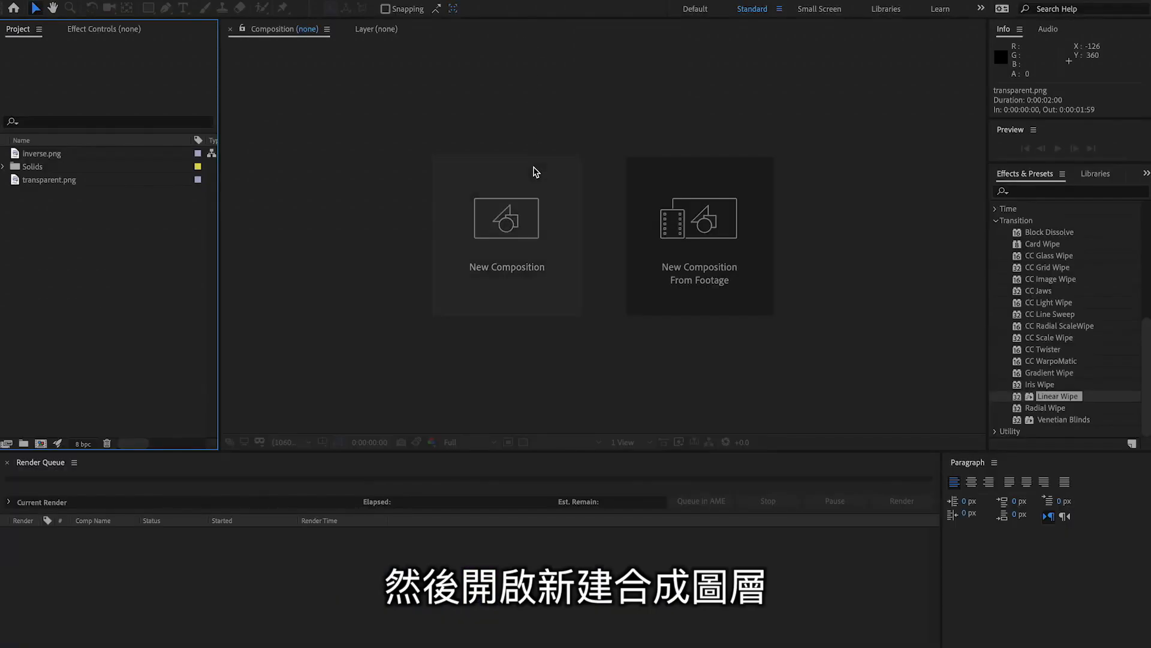
left_click(506, 217)
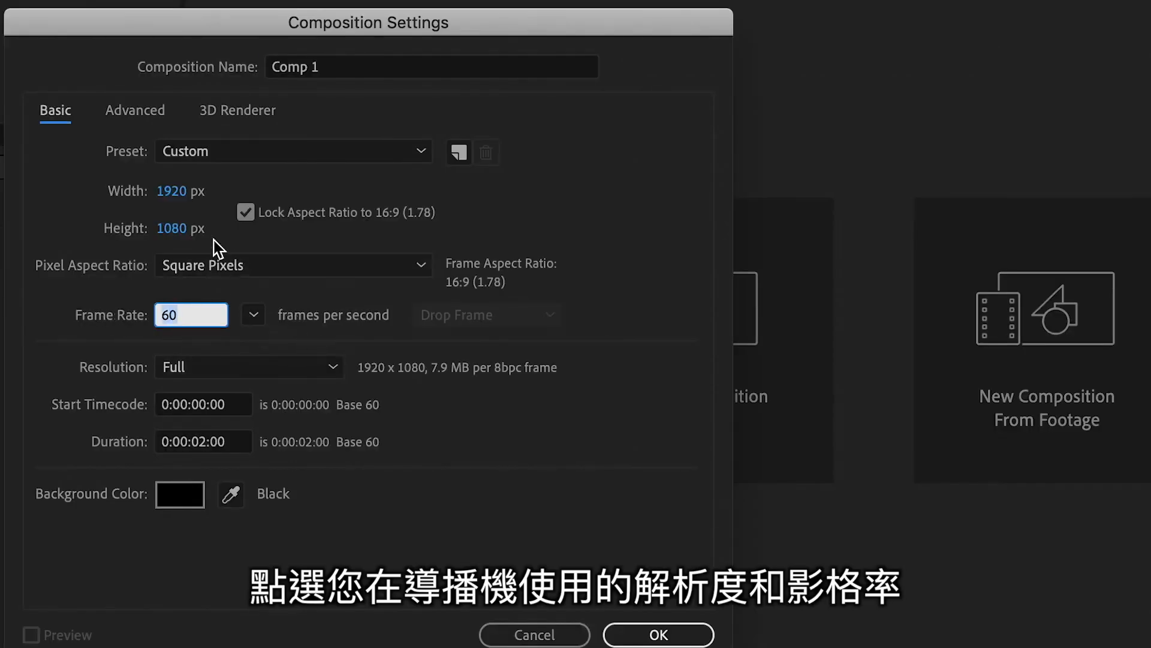
mouse_move(396, 68)
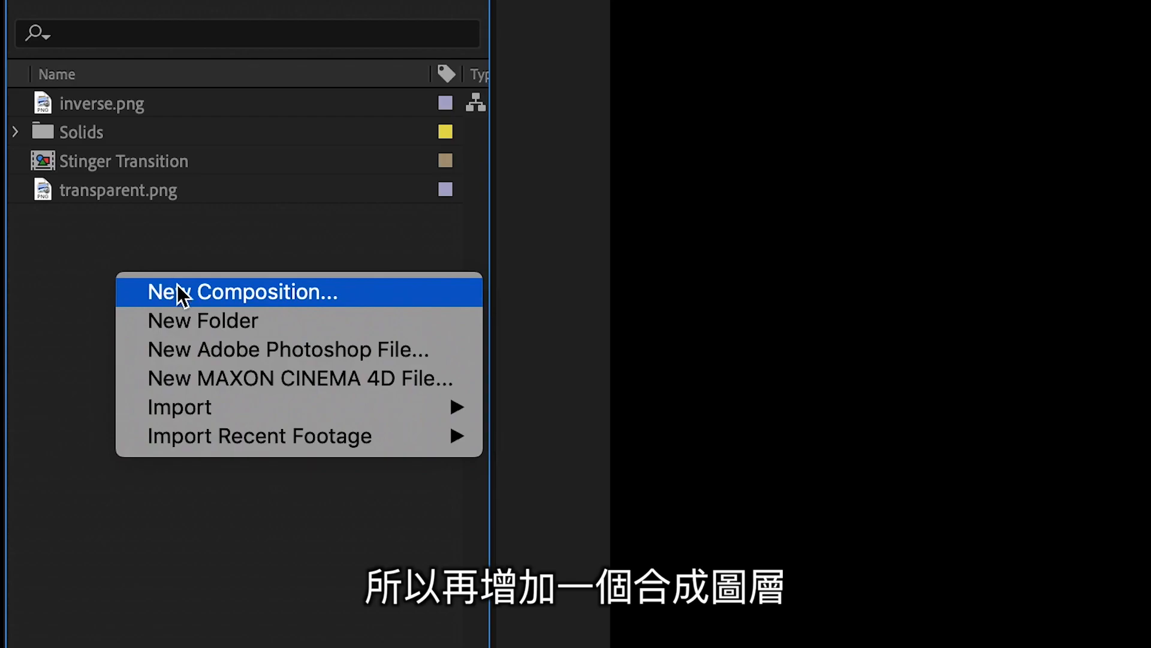
- Create the matching Transition Layer composition and bring in the transparent.png logo
left_click(243, 291)
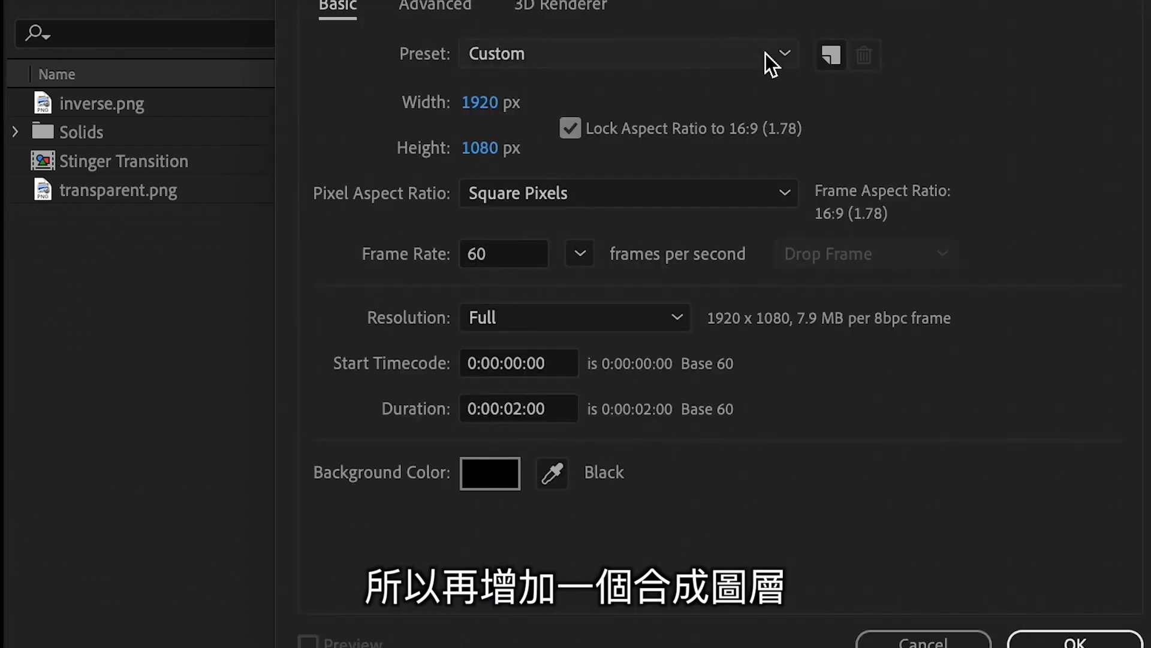
left_click(1068, 641)
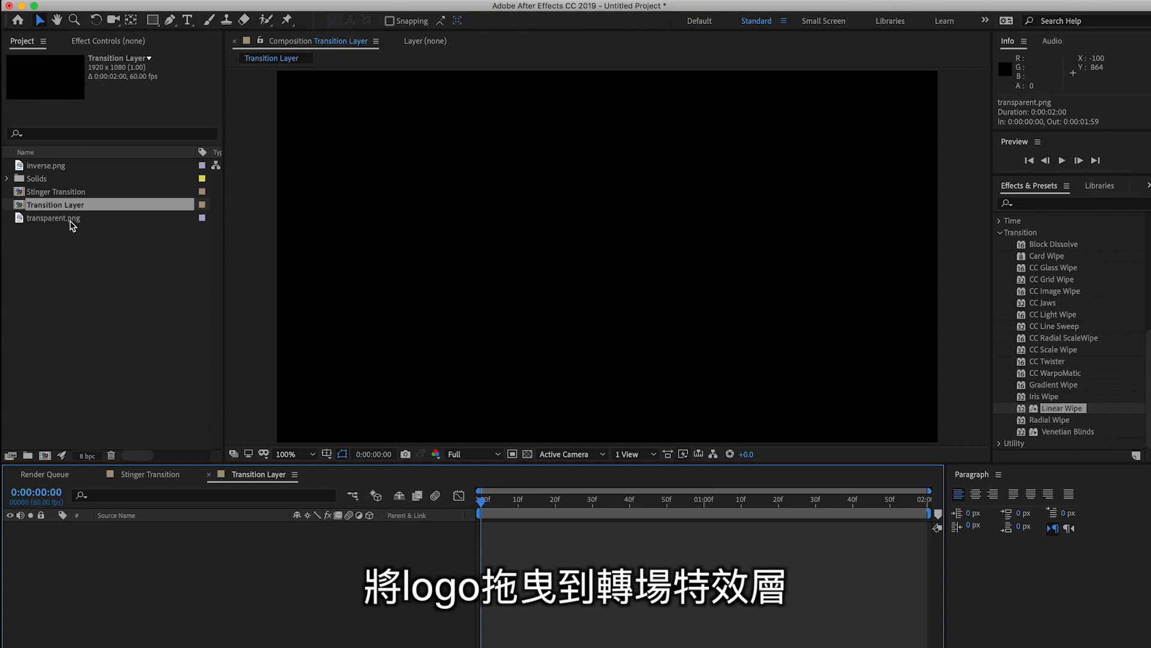
double_click(53, 217)
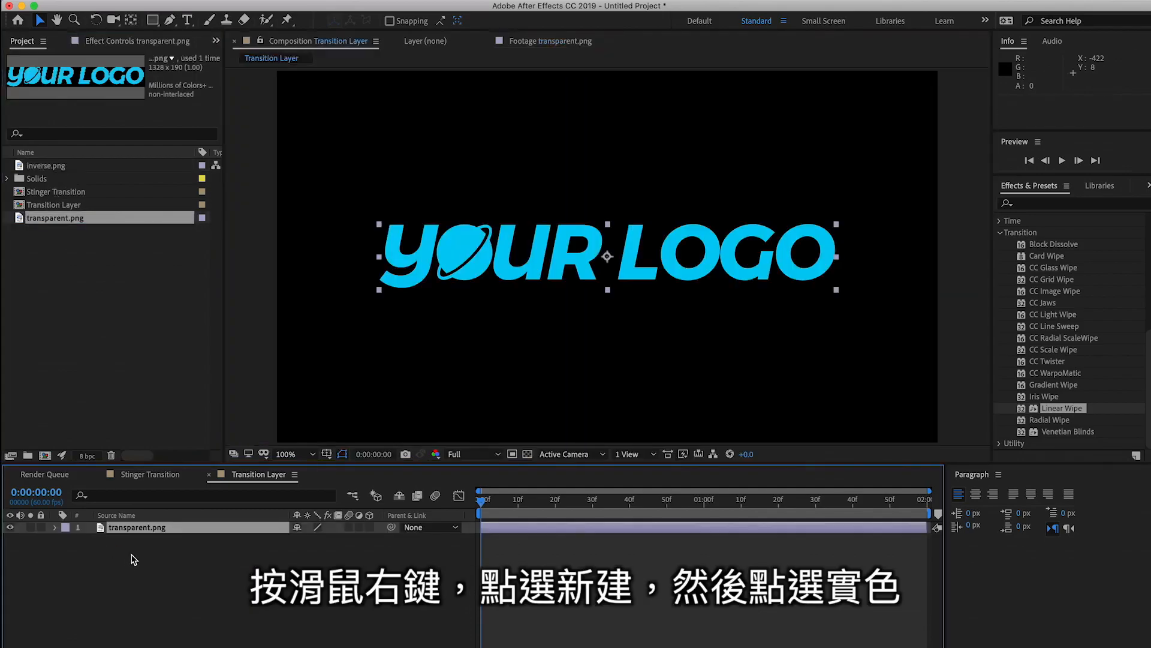
- Add a new solid layer coloured white to the composition
right_click(133, 558)
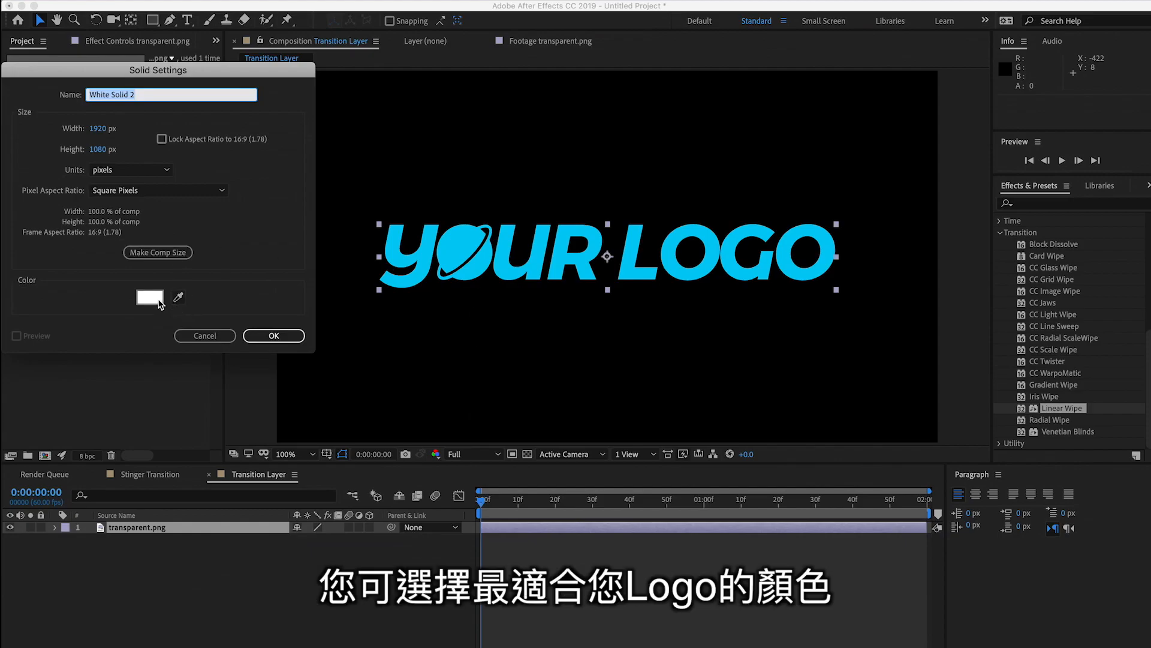
left_click(273, 336)
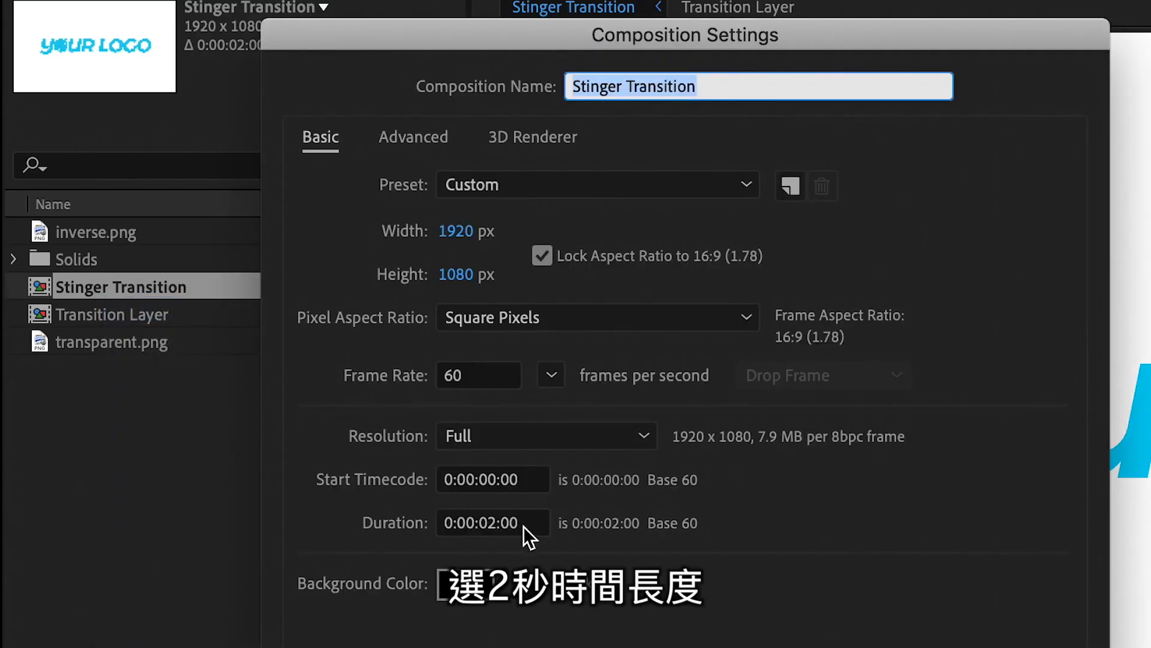
- Set the Stinger Transition duration to 0:00:02:00
left_click(493, 522)
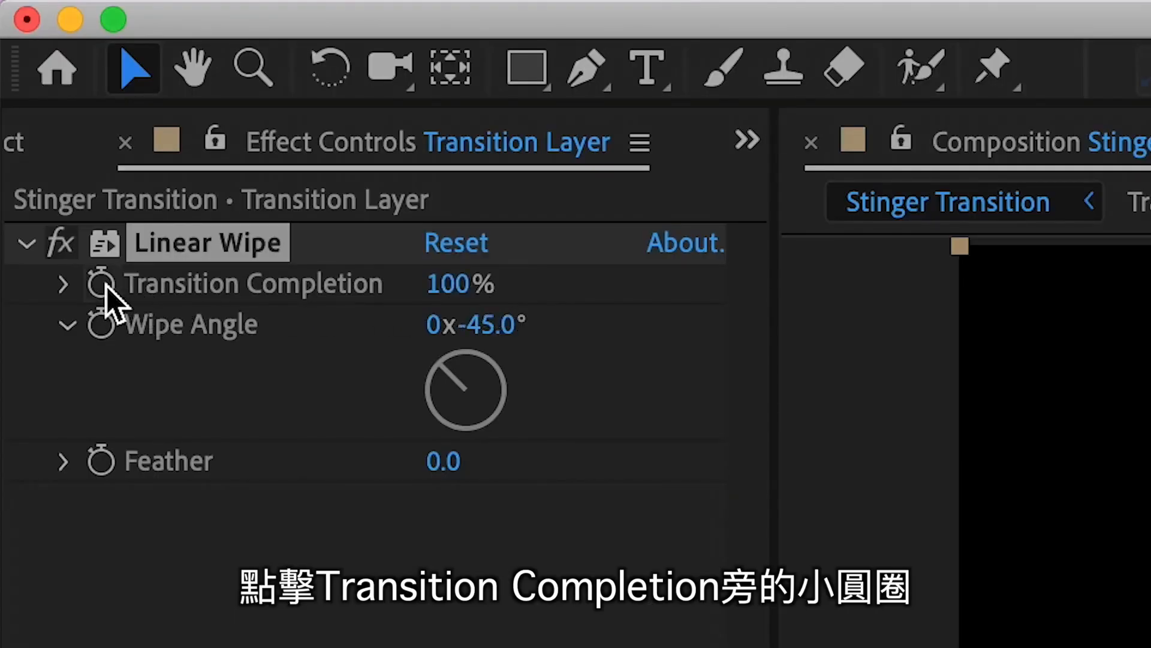
- Keyframe the Linear Wipe's Transition Completion starting at 100% with a −45° angle
left_click(101, 283)
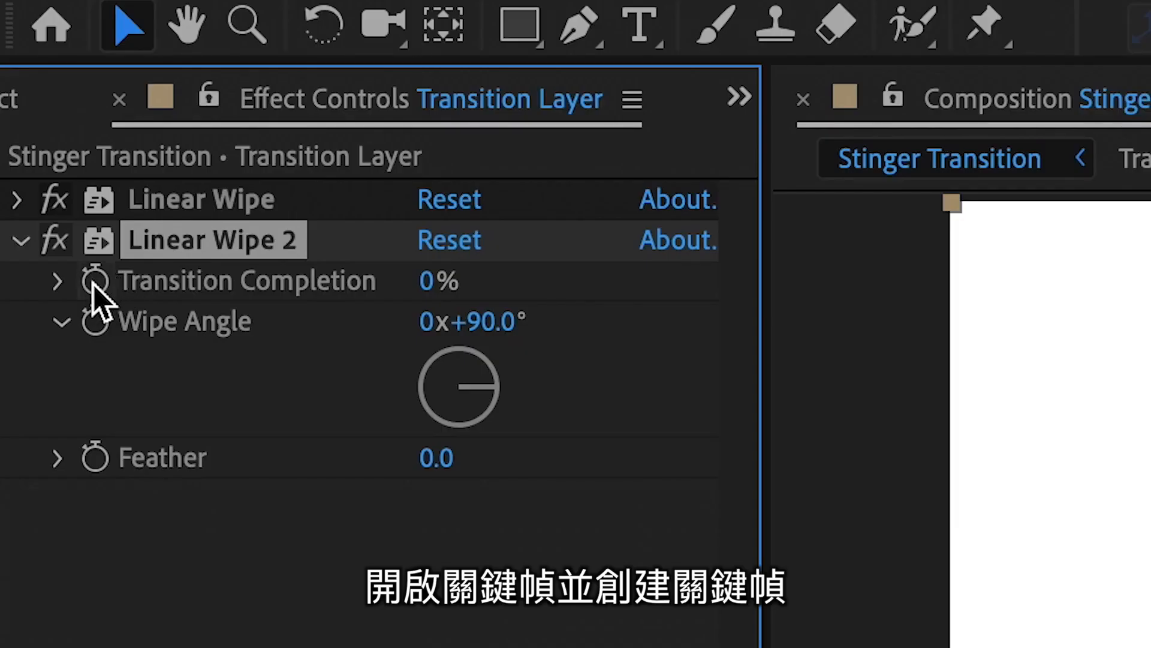
- Keyframe the second wipe's completion to 100 at the end and drag its angle to 137°
left_click(94, 280)
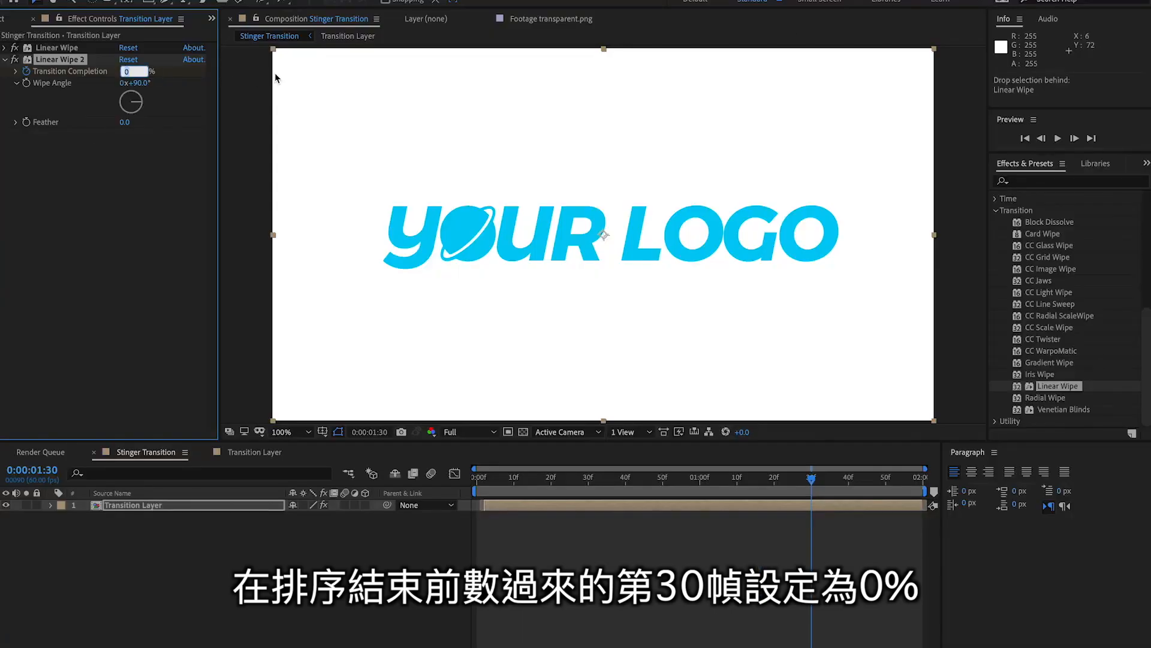
type("100")
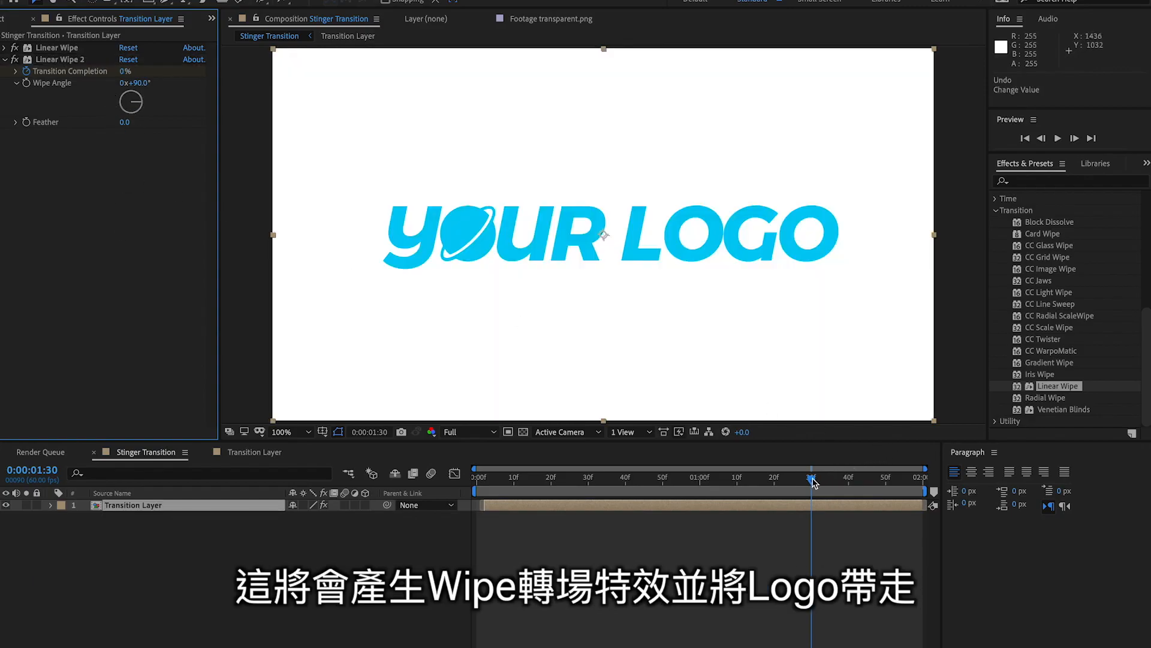
left_click_drag(812, 477, 852, 478)
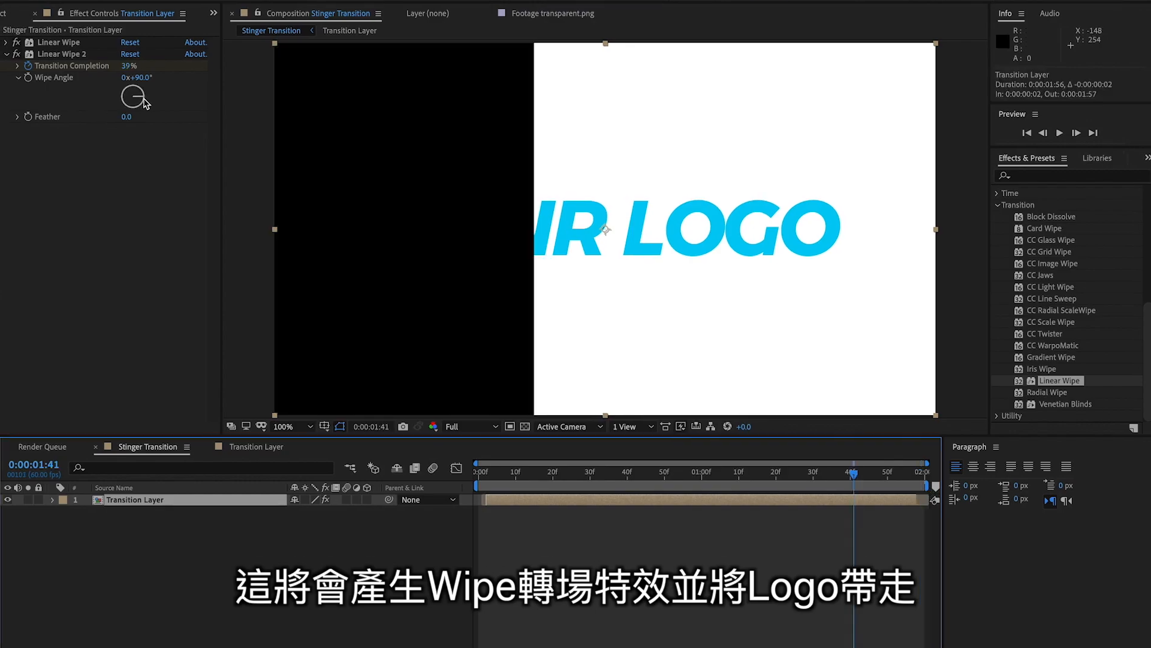
left_click_drag(133, 96, 139, 103)
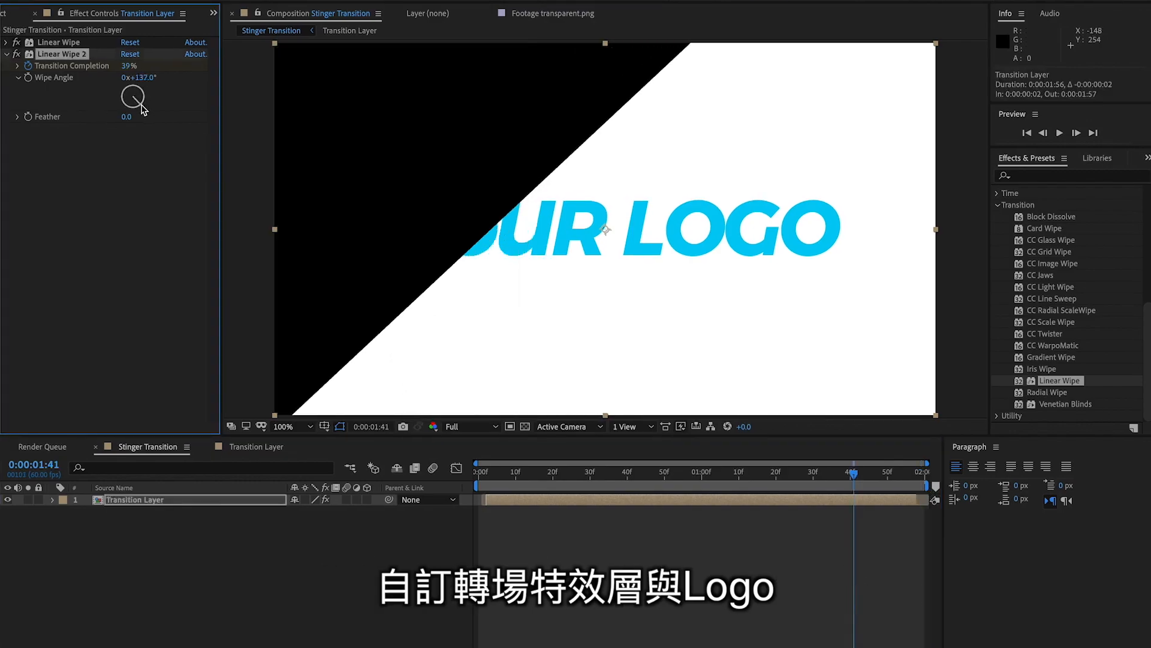
left_click_drag(133, 97, 136, 107)
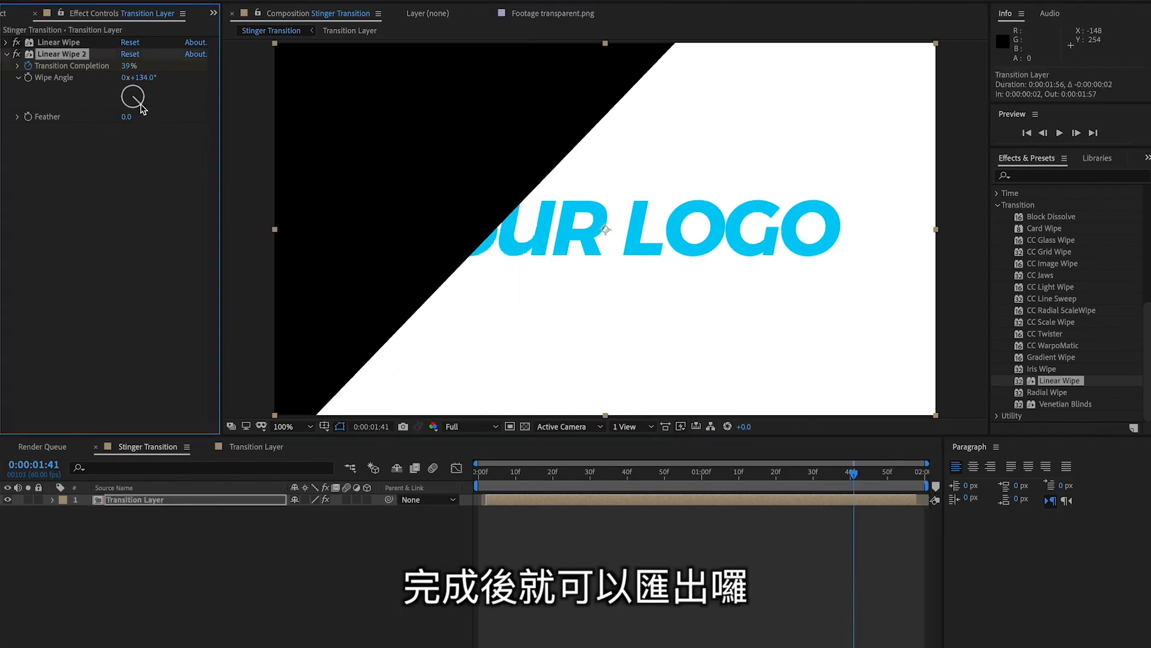
- Send Stinger Transition to the Render Queue via Export and bring up its output settings
left_click(833, 471)
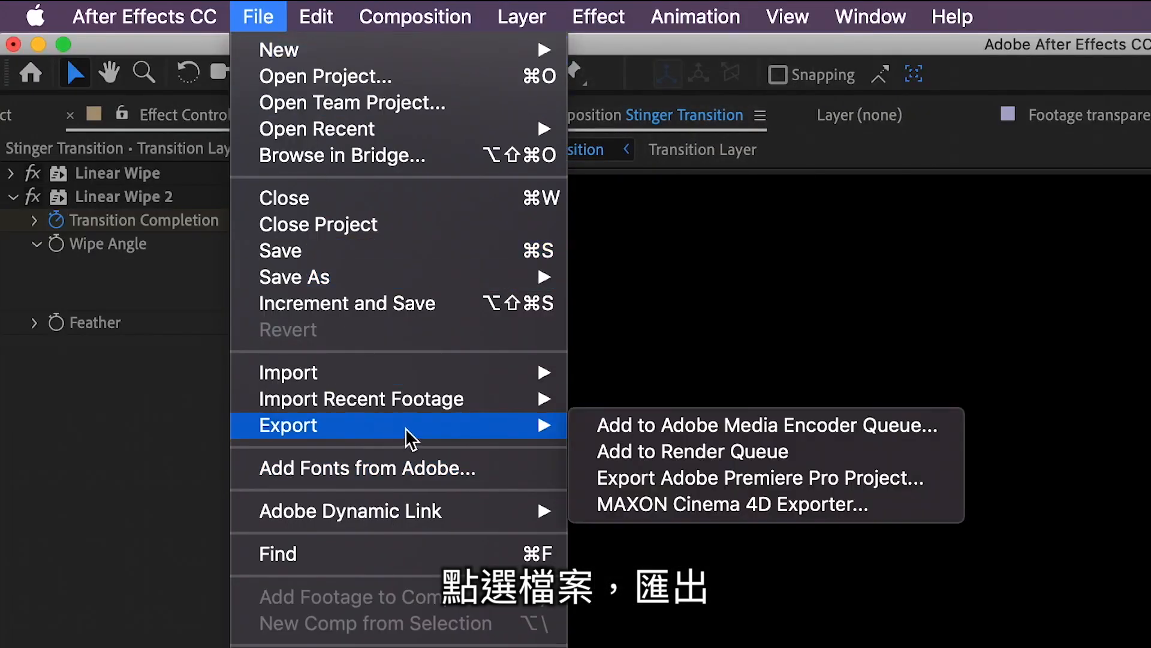
left_click(691, 451)
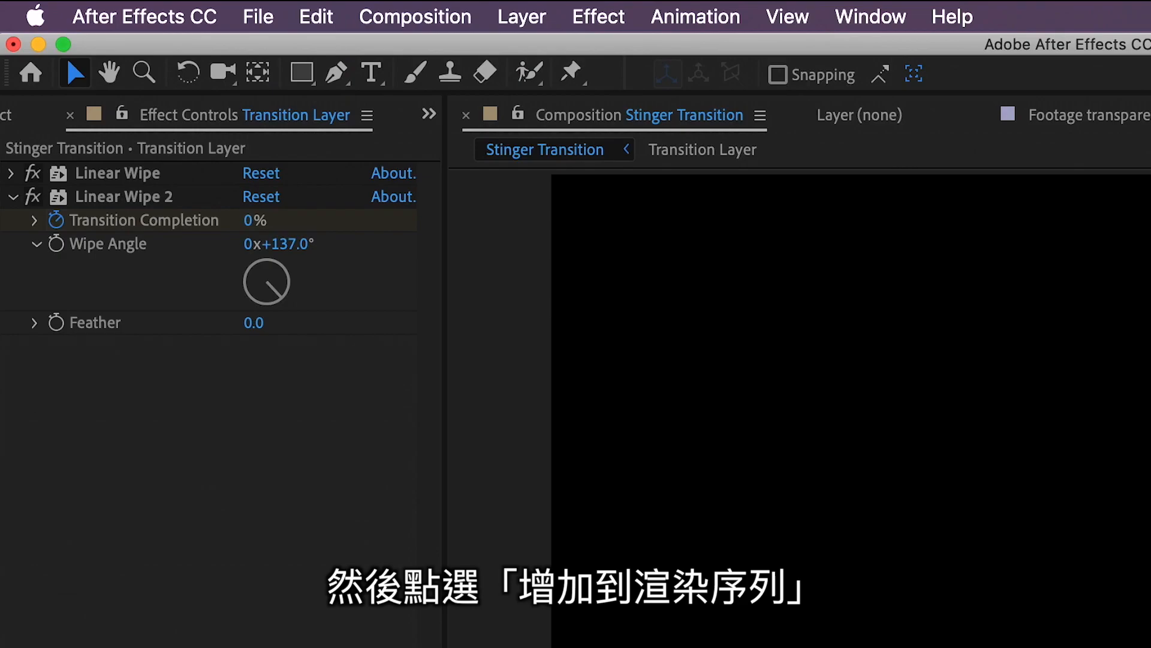
left_click(126, 596)
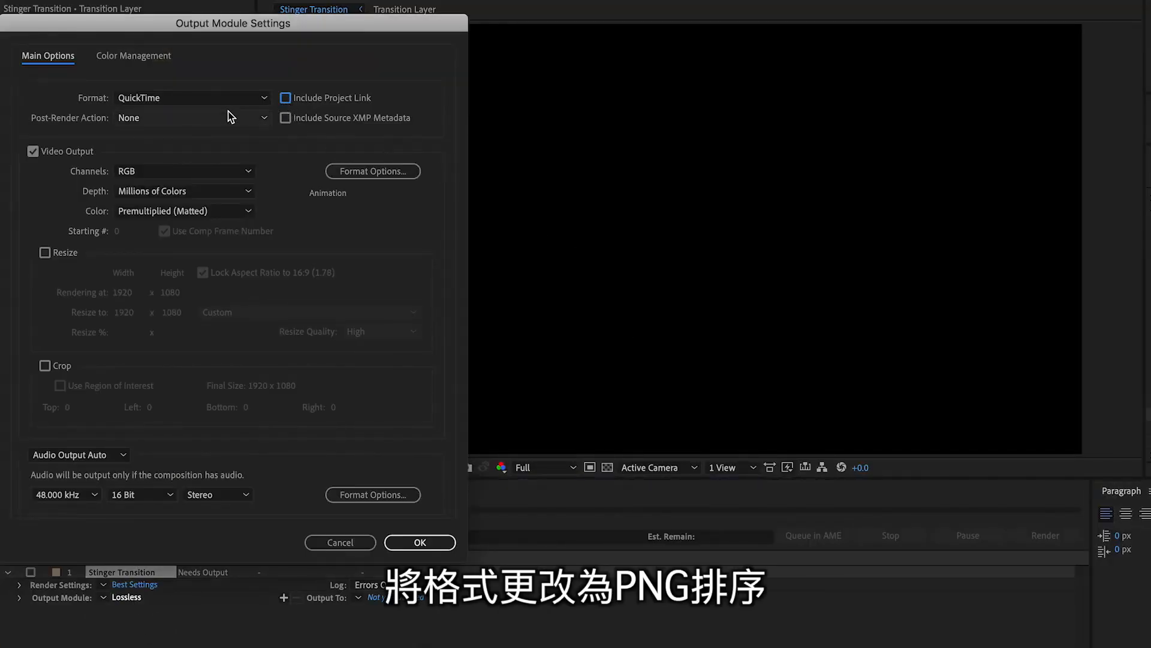
- Set the output Channels to RGB + Alpha and confirm the Output Module Settings
left_click(183, 170)
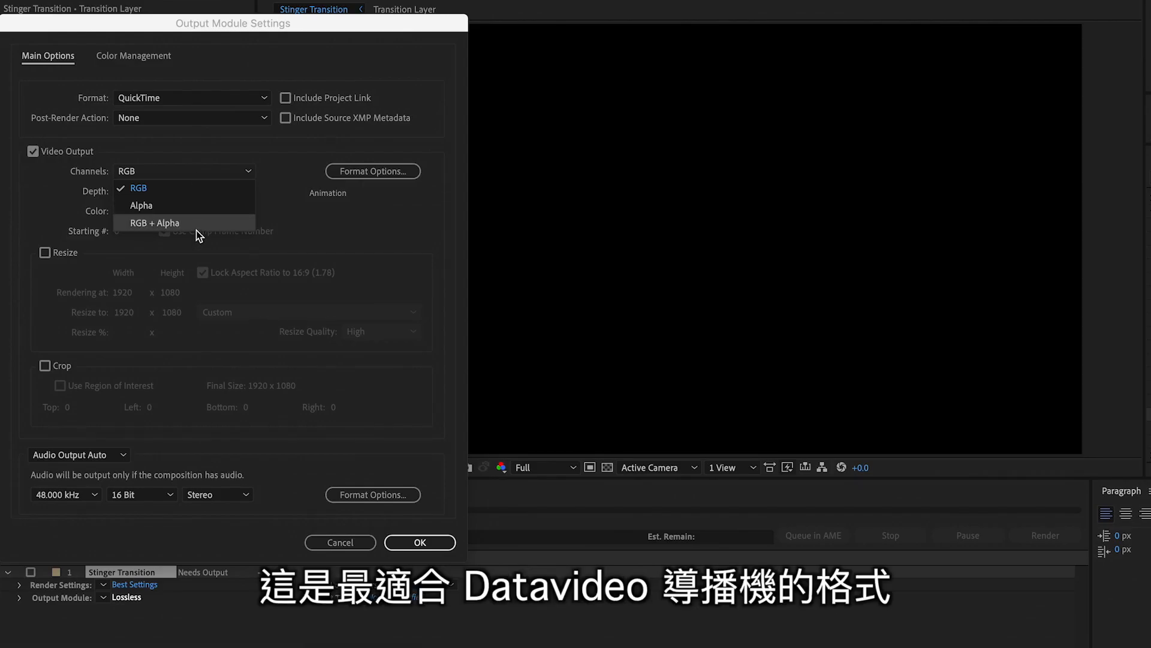
left_click(191, 97)
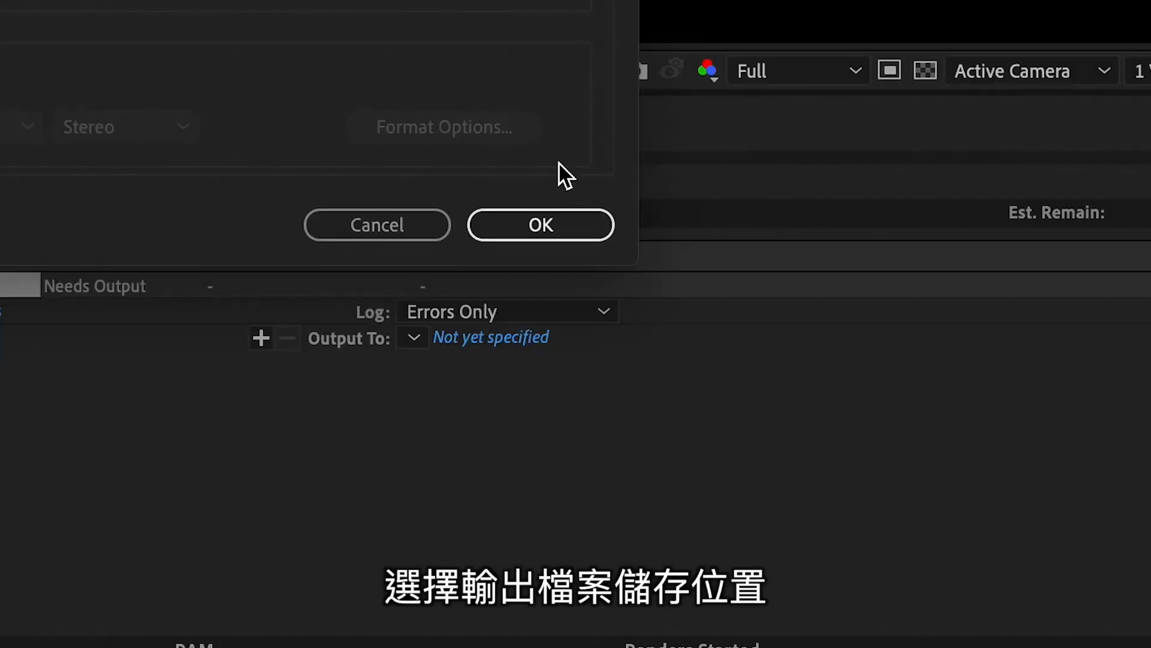
left_click(541, 225)
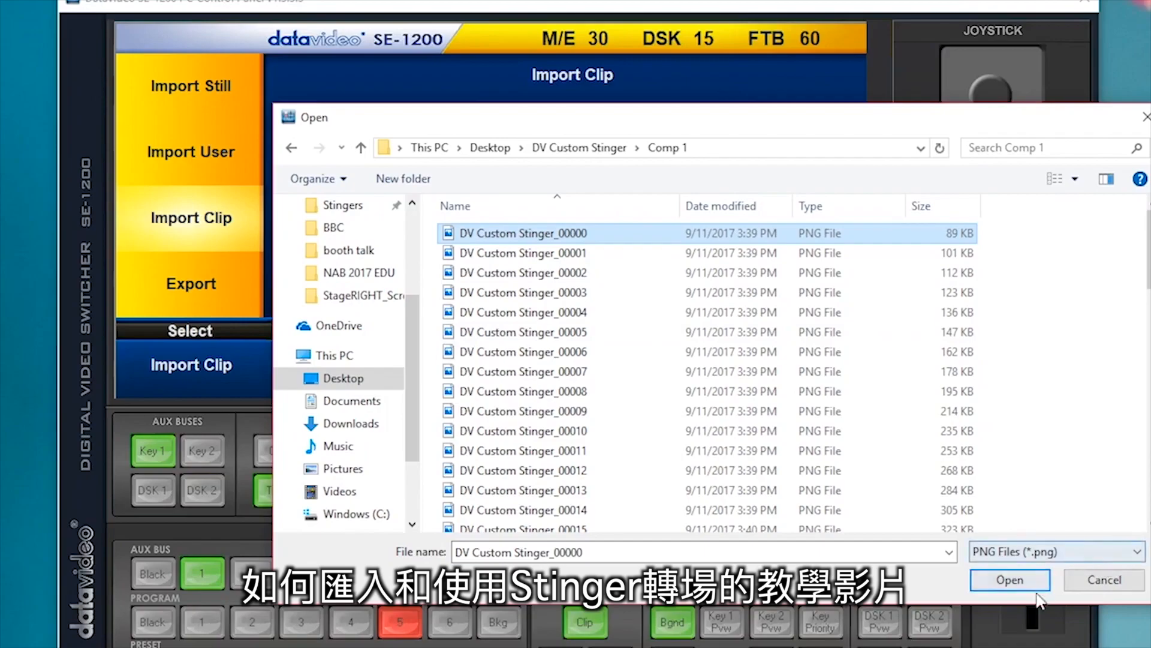
- Import DV Custom Stinger_00000.png so the PNG sequence becomes a clip
left_click(1008, 580)
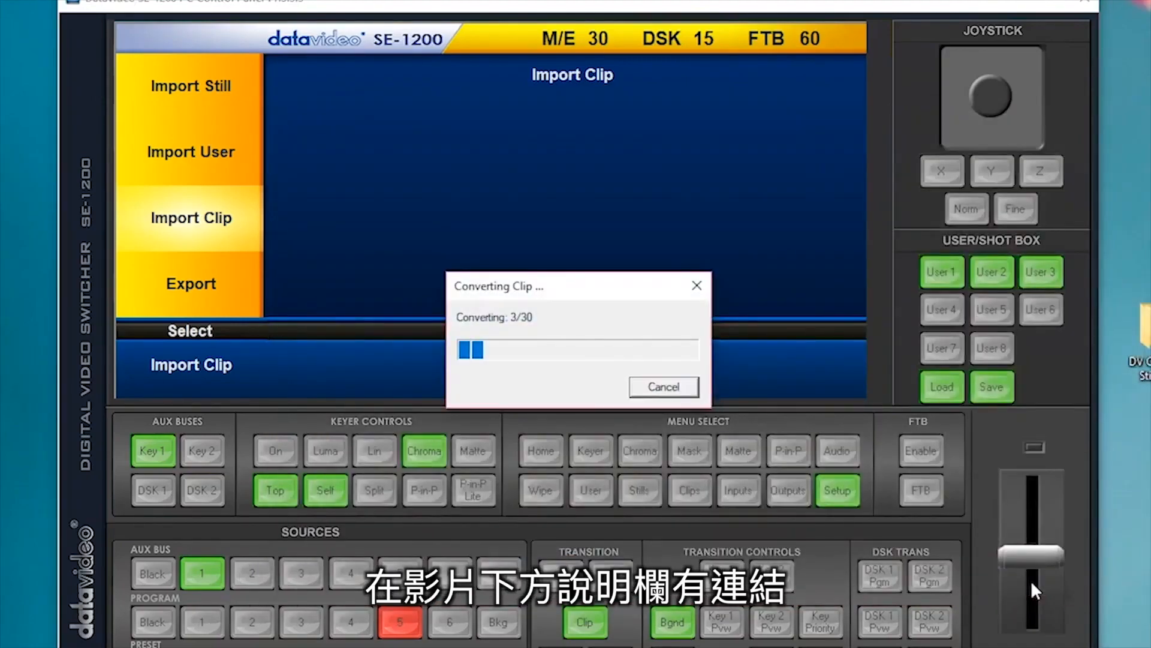